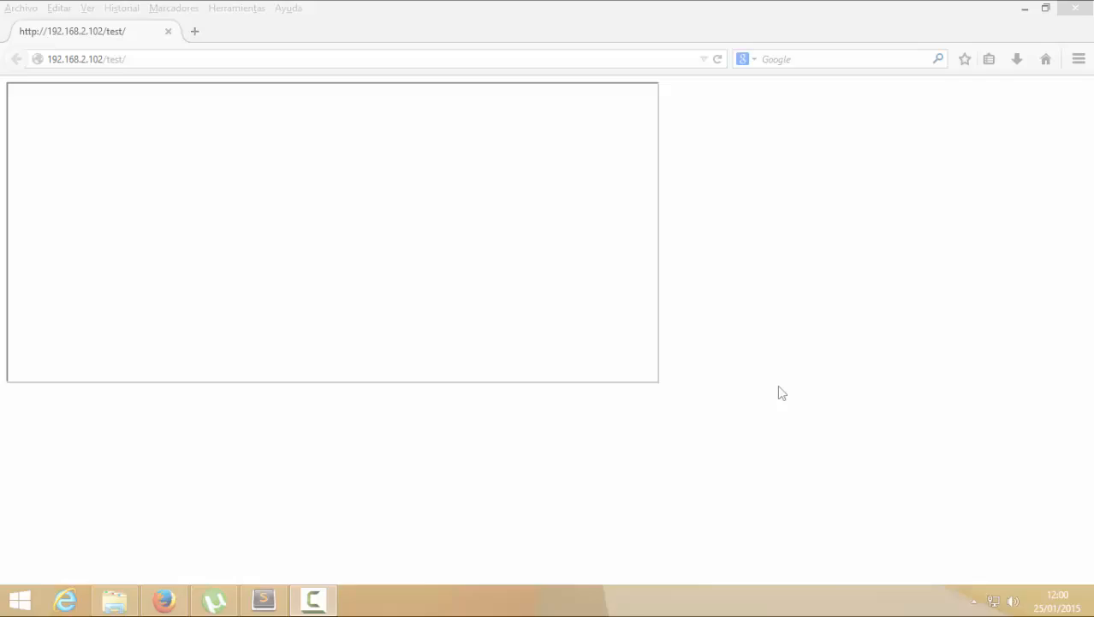
{"action": "mouse_move", "coordinate": [263, 600]}
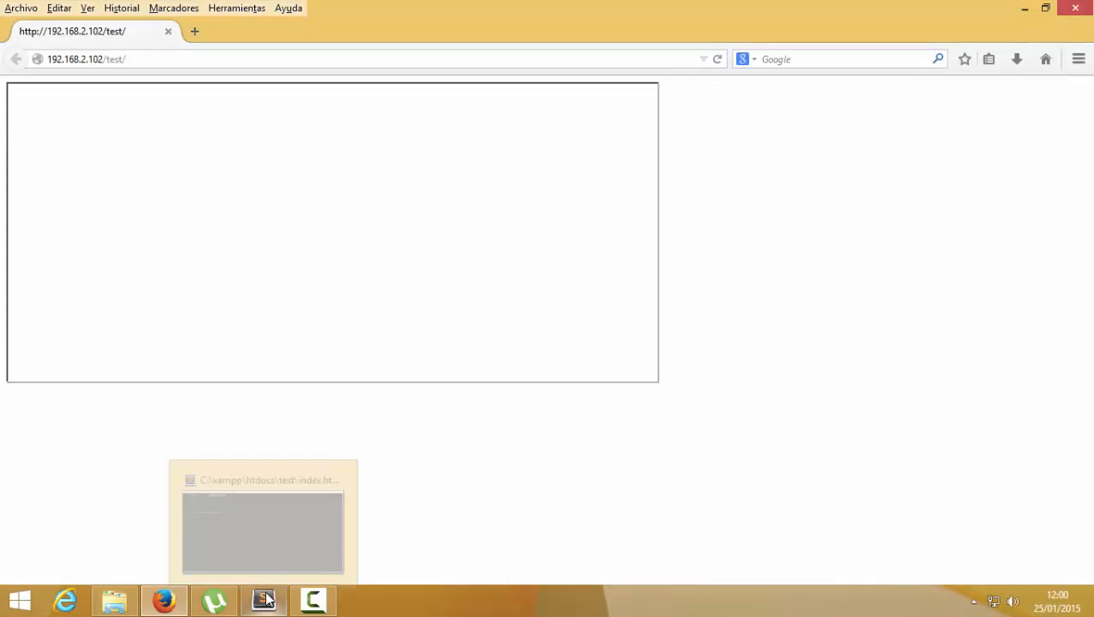
{"action": "left_click", "coordinate": [262, 599]}
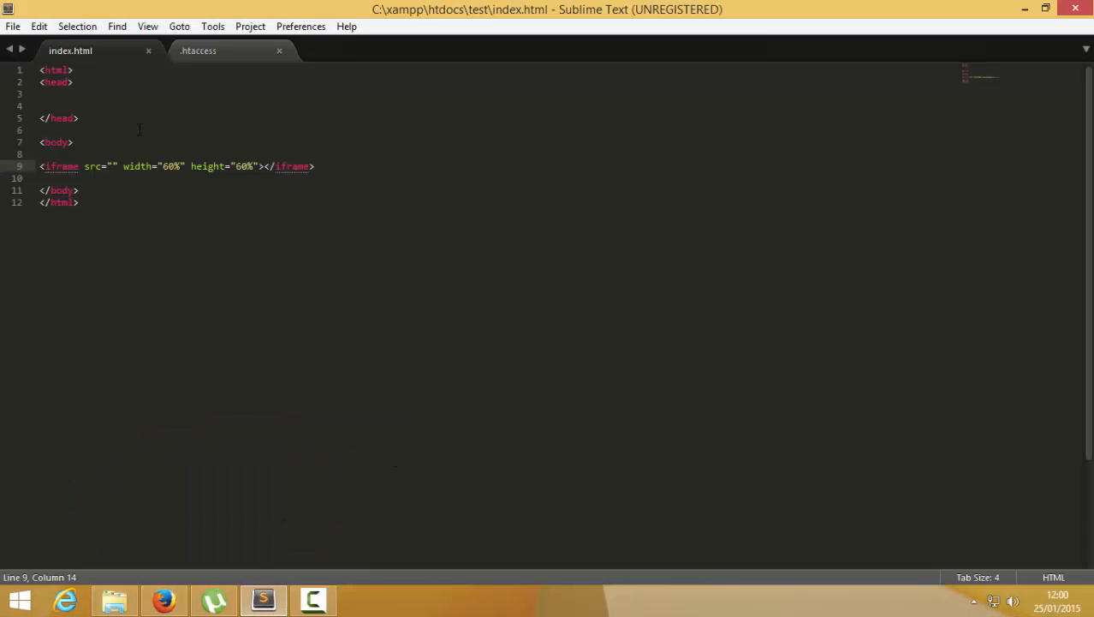
{"action": "type", "text": "192.168.2."}
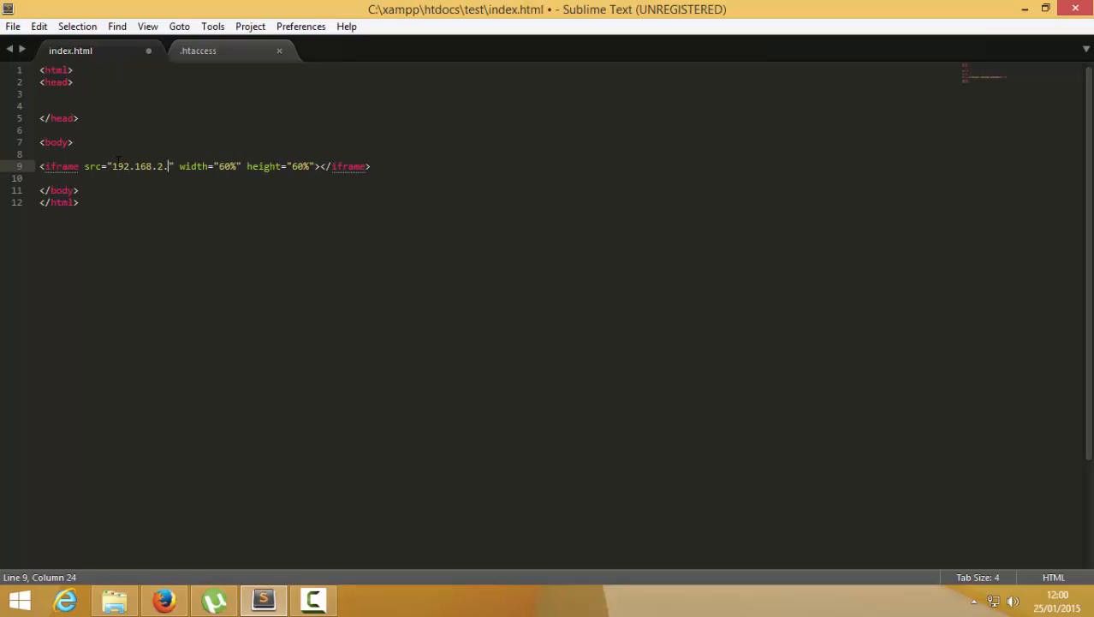
{"action": "type", "text": "102"}
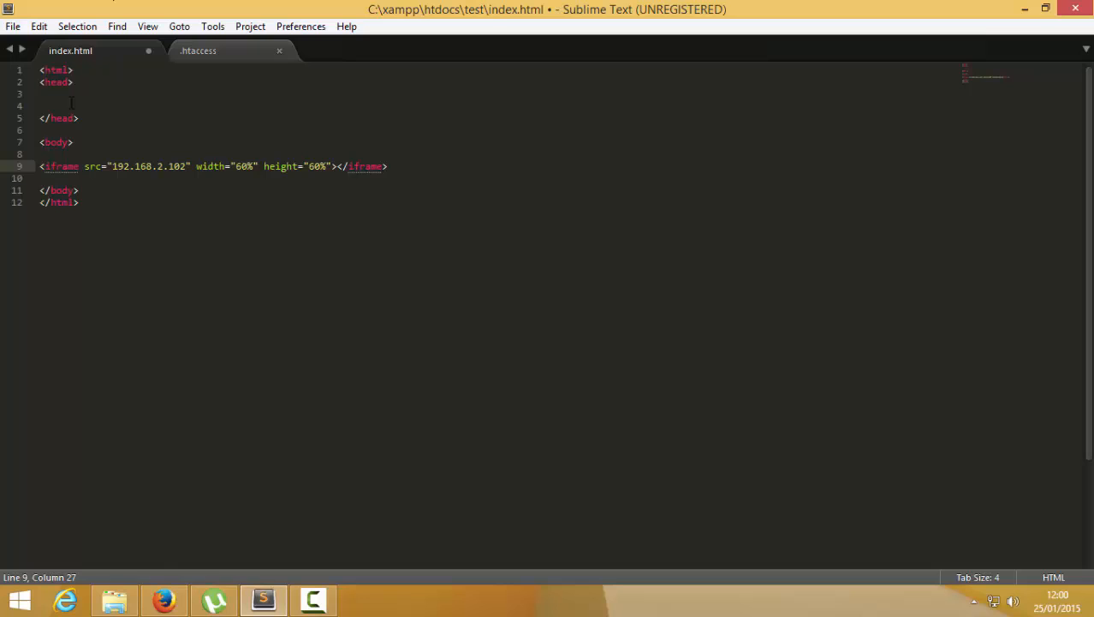
{"action": "left_click", "coordinate": [163, 599]}
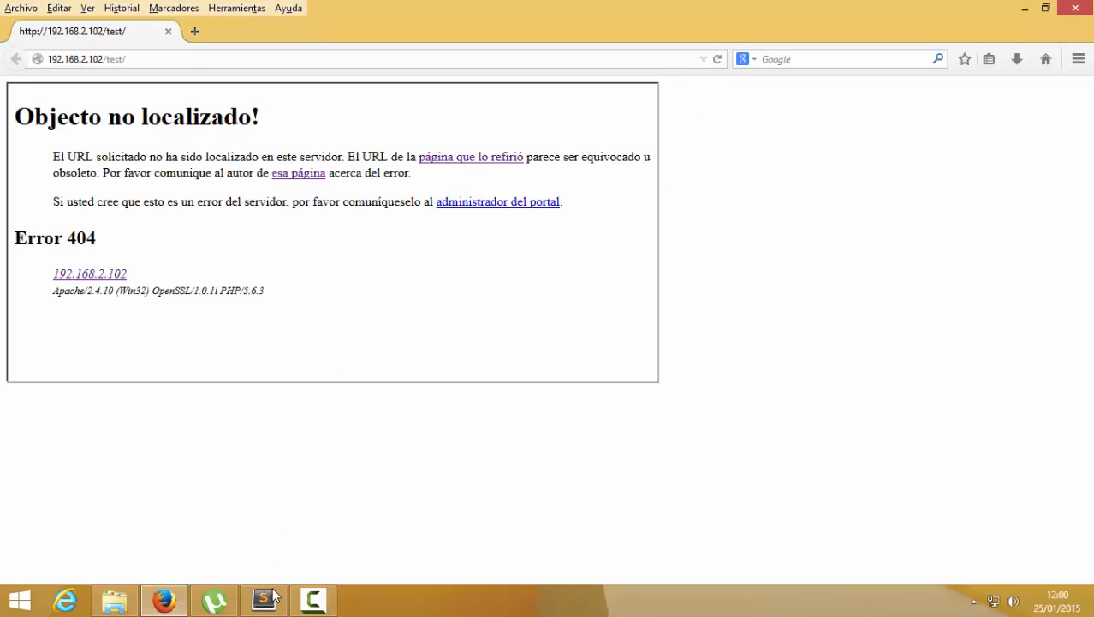
{"action": "left_click", "coordinate": [262, 599]}
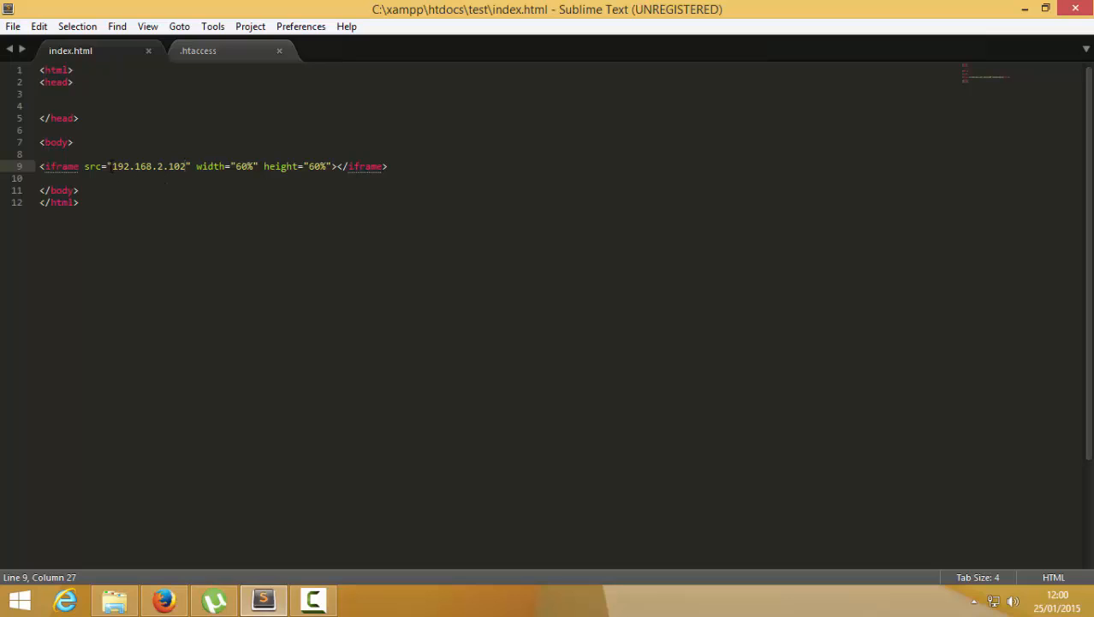
{"action": "type", "text": "htp"}
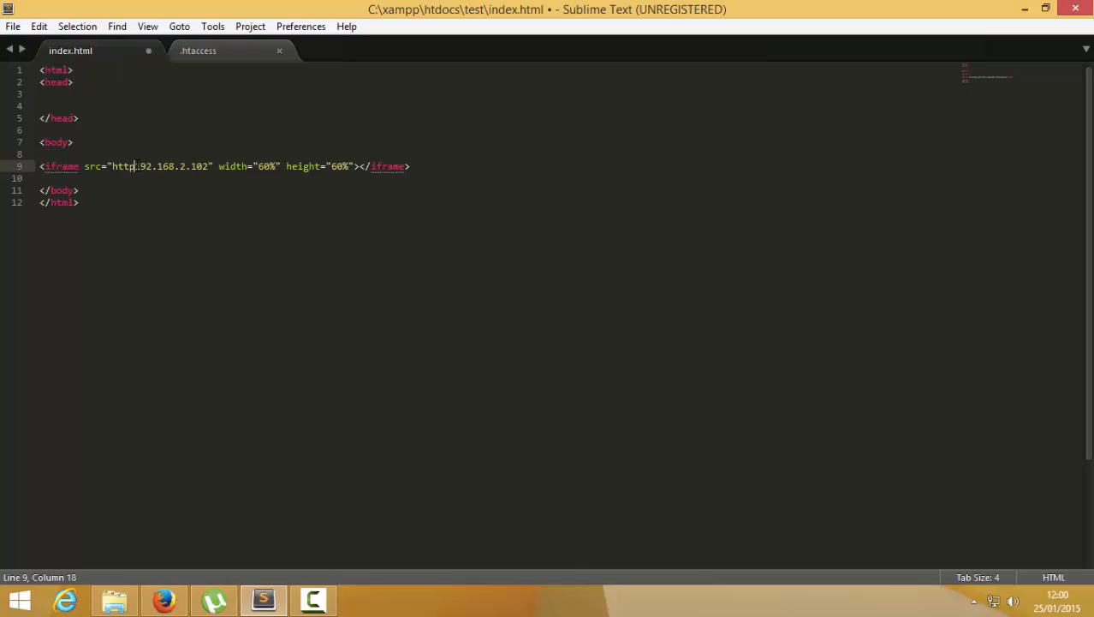
{"action": "type", "text": "://"}
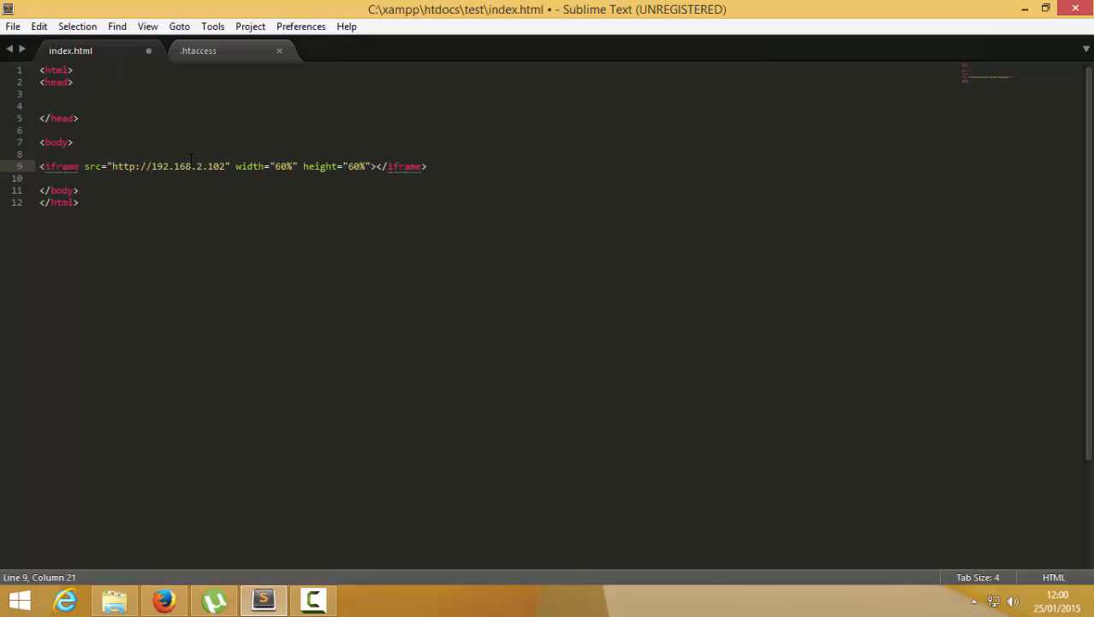
{"action": "key", "text": "ctrl+s"}
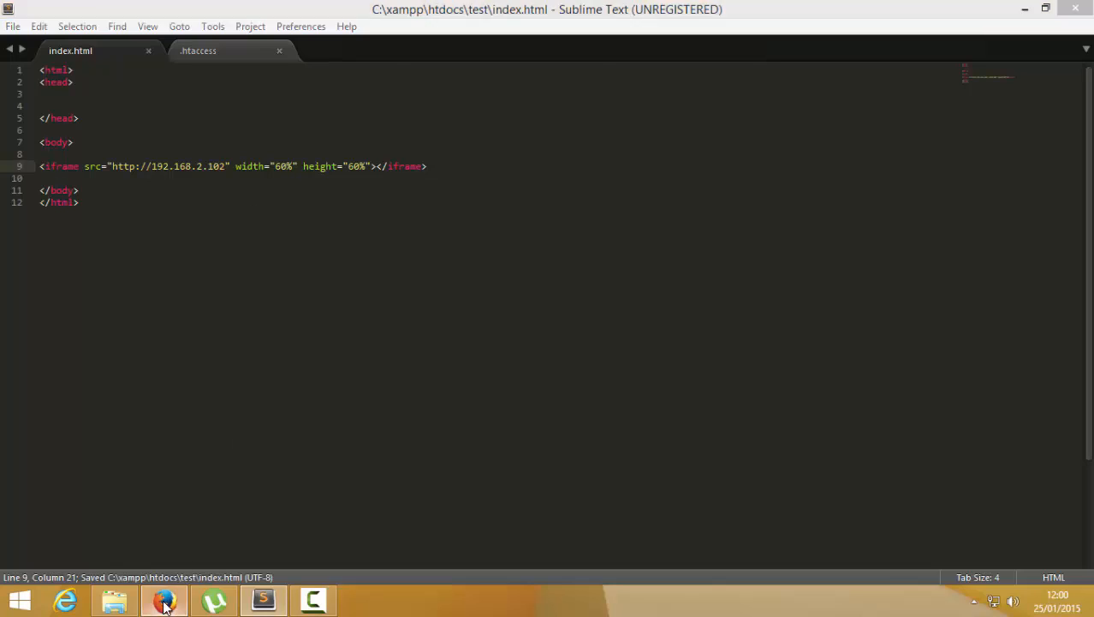
- View the LionSec site framed in the Firefox test page, then open the C:\xampp\htdocs folder
{"action": "left_click", "coordinate": [163, 599]}
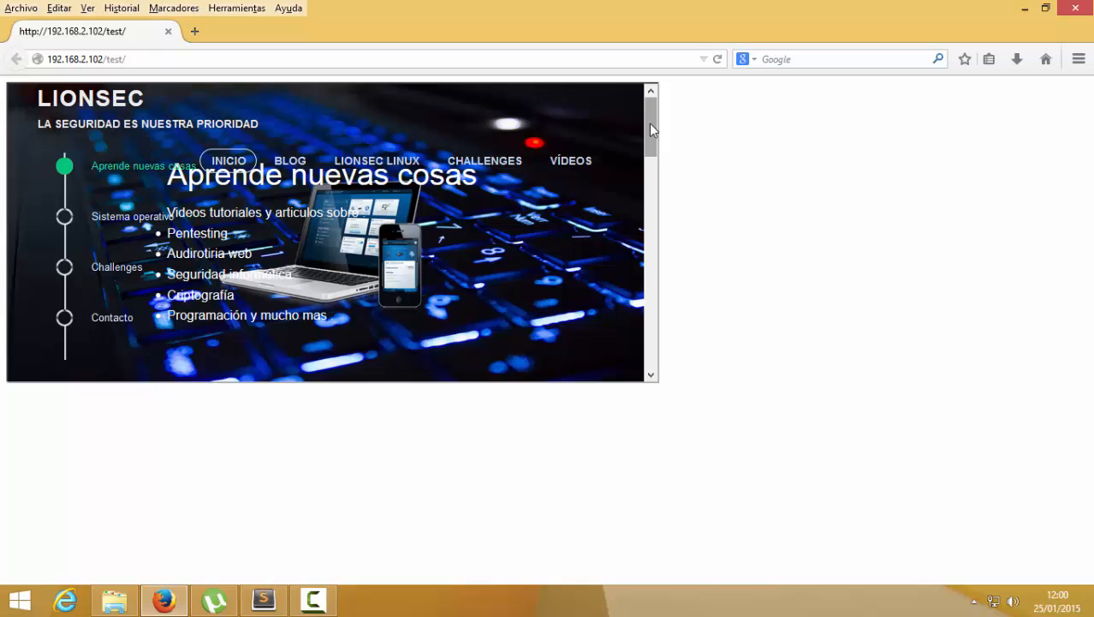
{"action": "scroll", "scroll_direction": "down", "scroll_amount": 3}
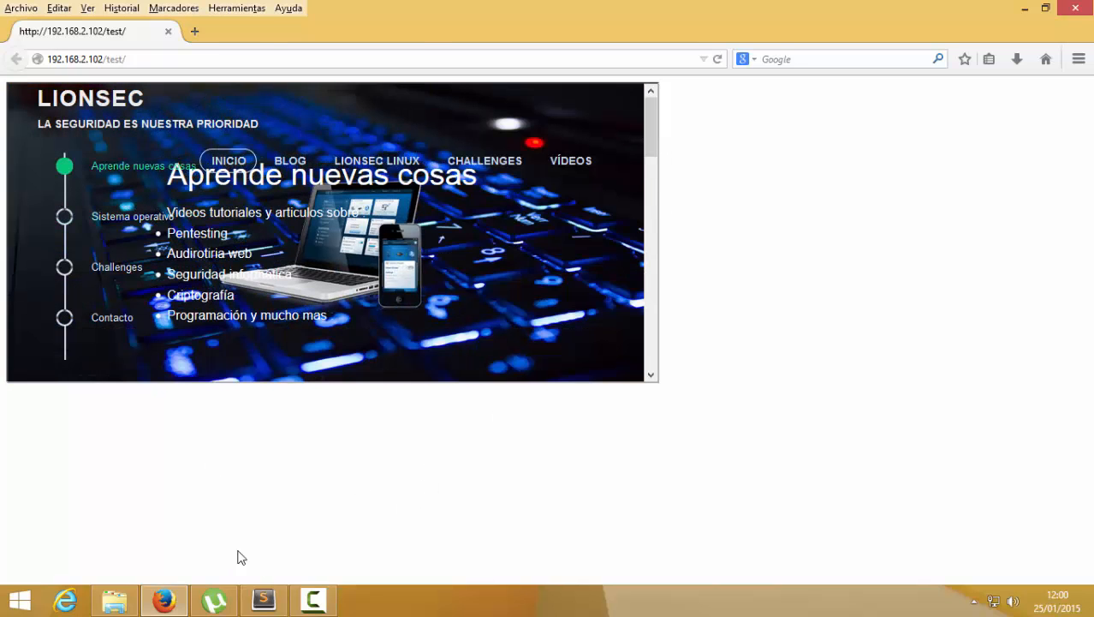
{"action": "left_click", "coordinate": [114, 599]}
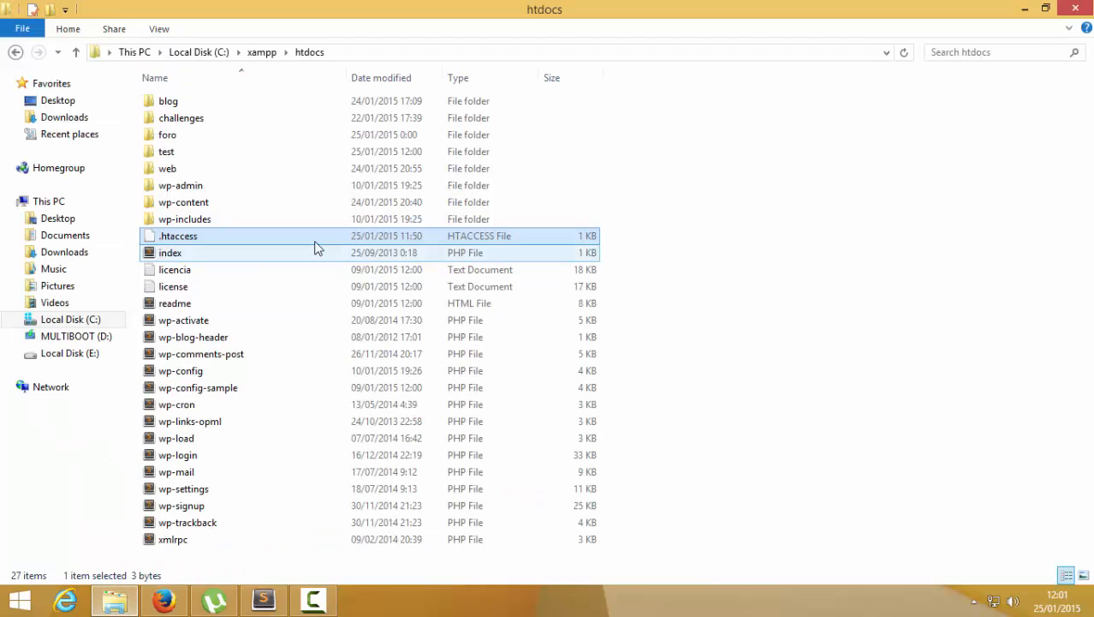
- Add the line Header append X-FRAME-OPTIONS "DENY" to .htaccess in Sublime Text and save it
{"action": "right_click", "coordinate": [178, 235]}
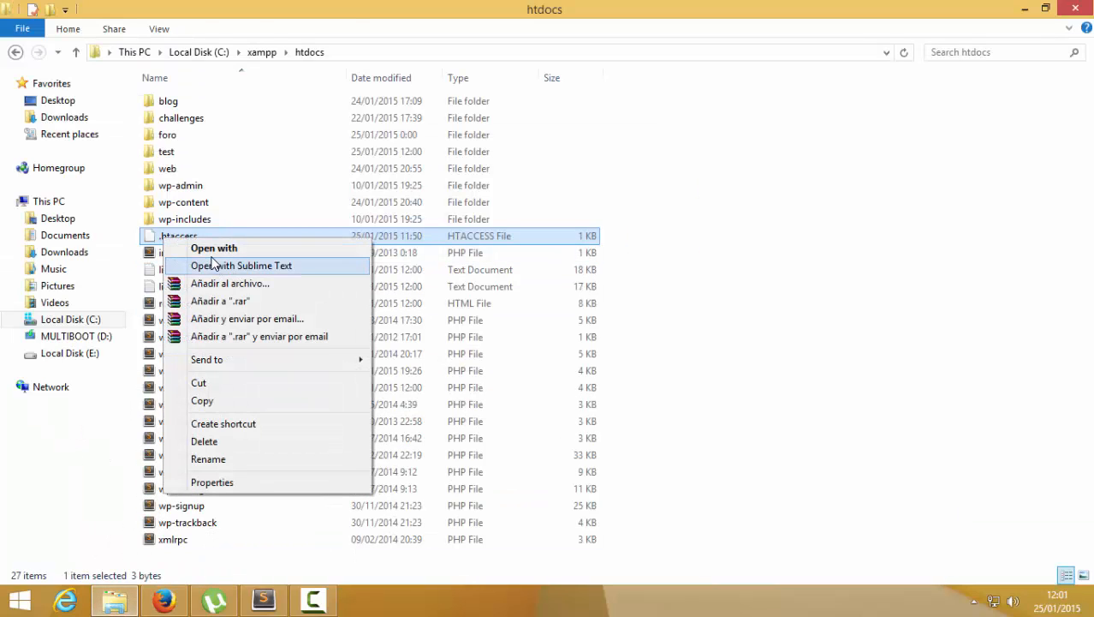
{"action": "left_click", "coordinate": [243, 265]}
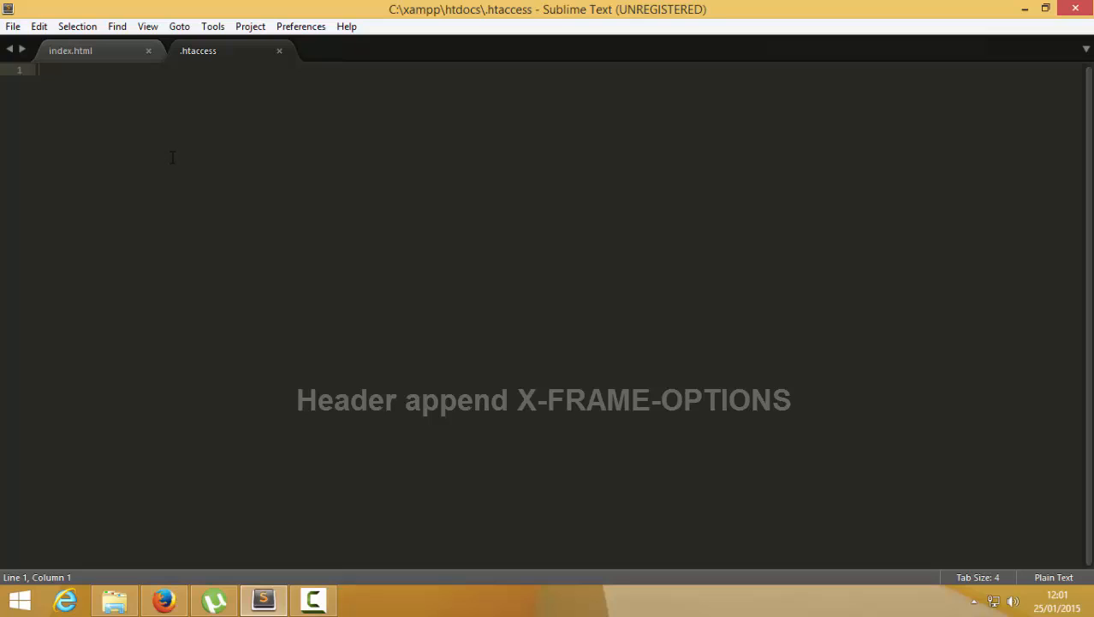
{"action": "type", "text": "Header append X-FRAME-OPTIONS \"DENY\""}
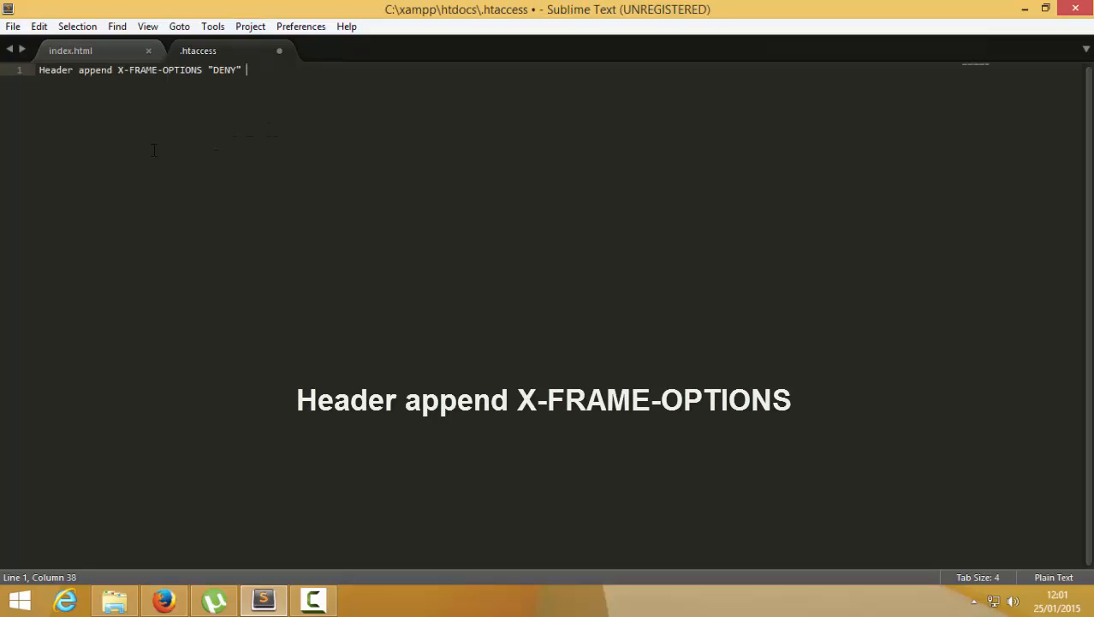
{"action": "key", "text": "ctrl+s"}
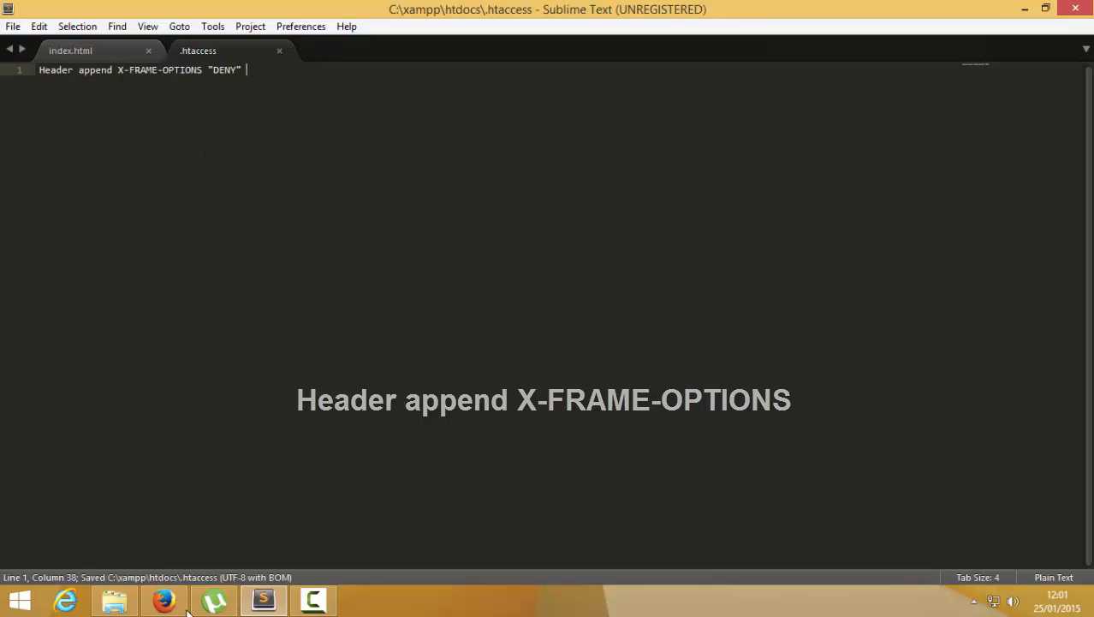
{"action": "left_click", "coordinate": [162, 600]}
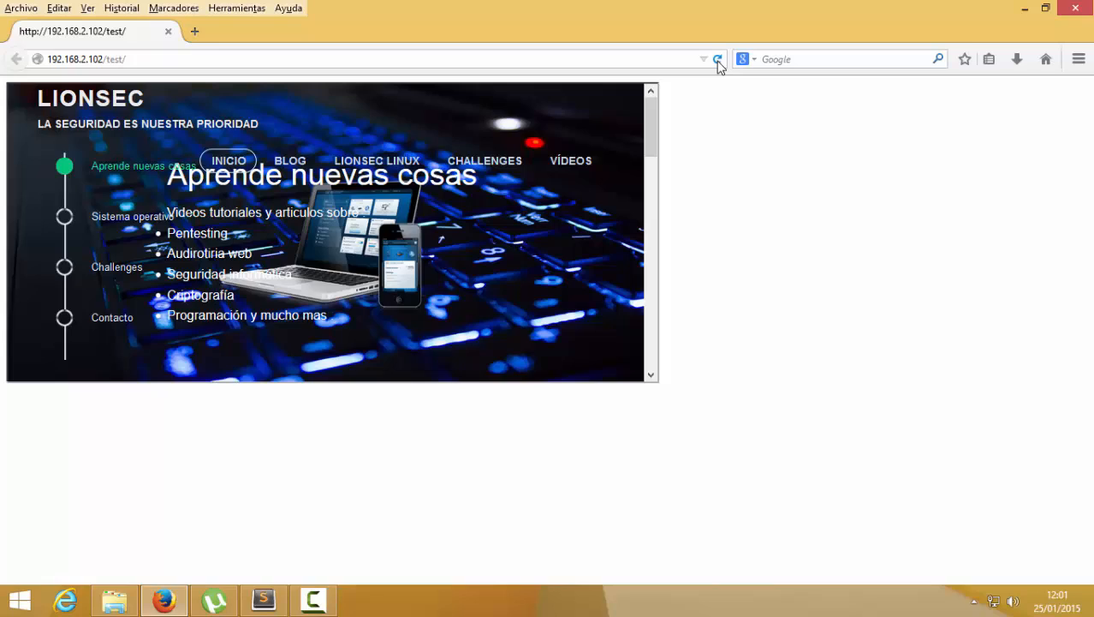
- Reload the test page to confirm the frame is blank, then open 192.168.2.102 in a new tab
{"action": "left_click", "coordinate": [718, 59]}
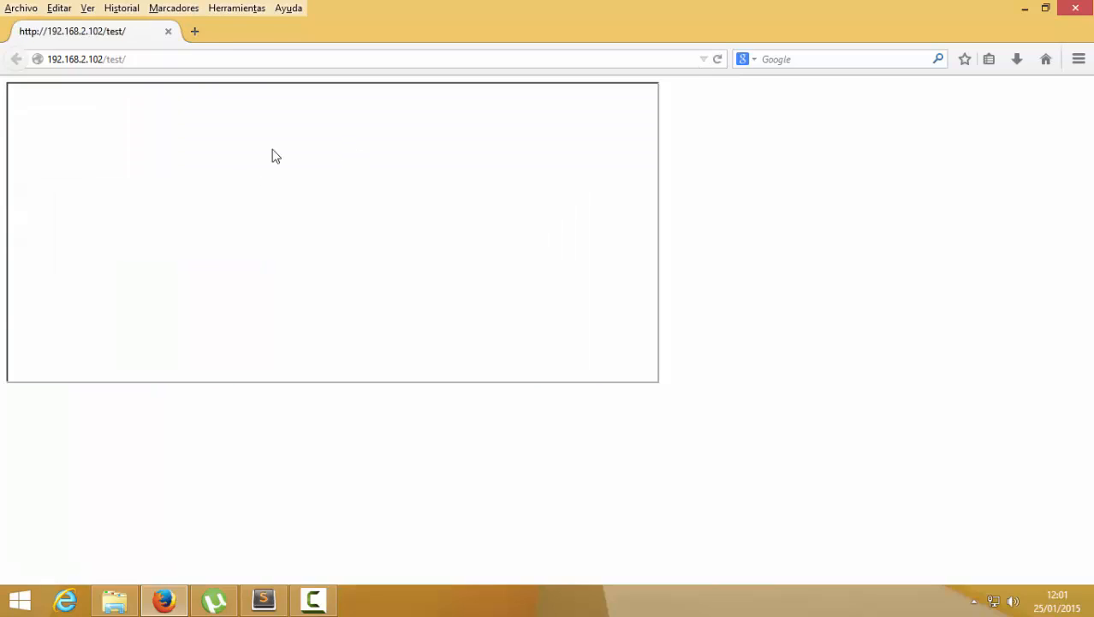
{"action": "mouse_move", "coordinate": [733, 59]}
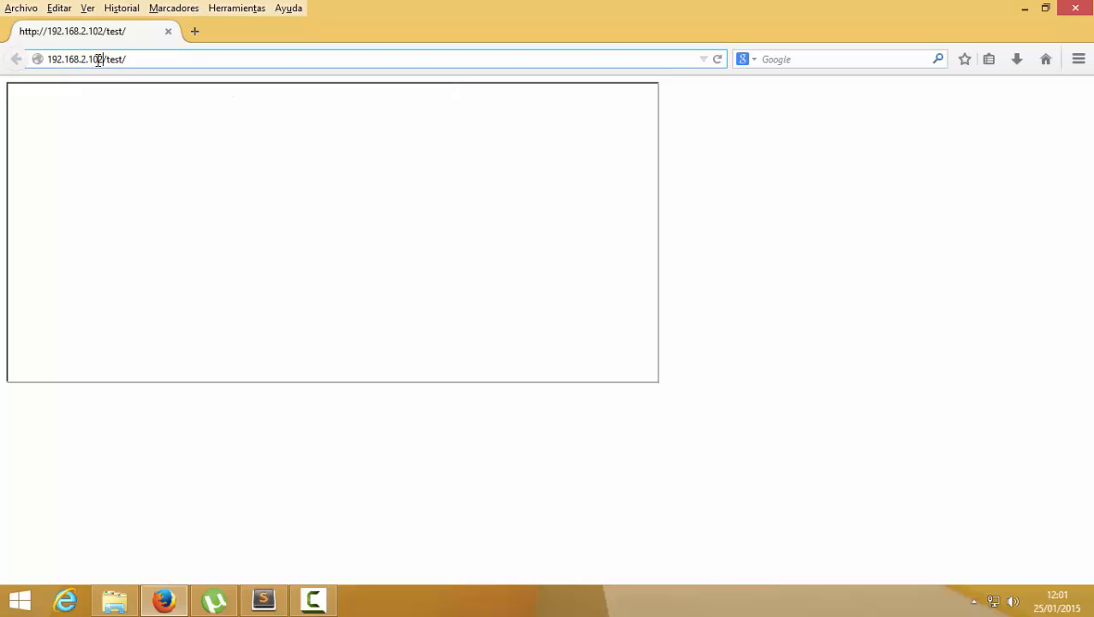
{"action": "double_click", "coordinate": [75, 59]}
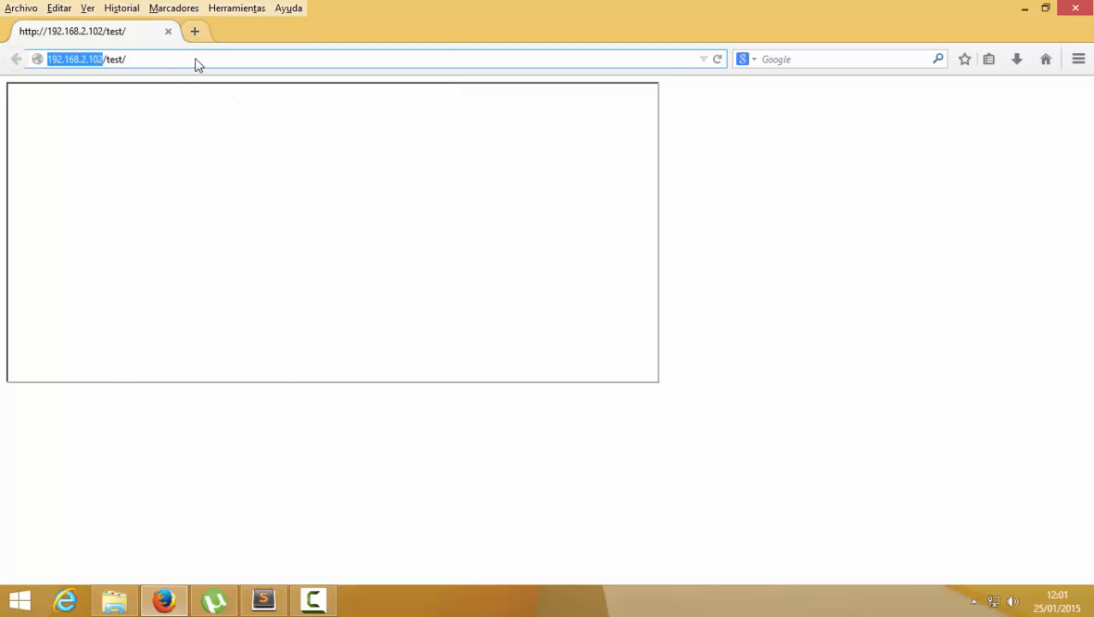
{"action": "left_click", "coordinate": [194, 31]}
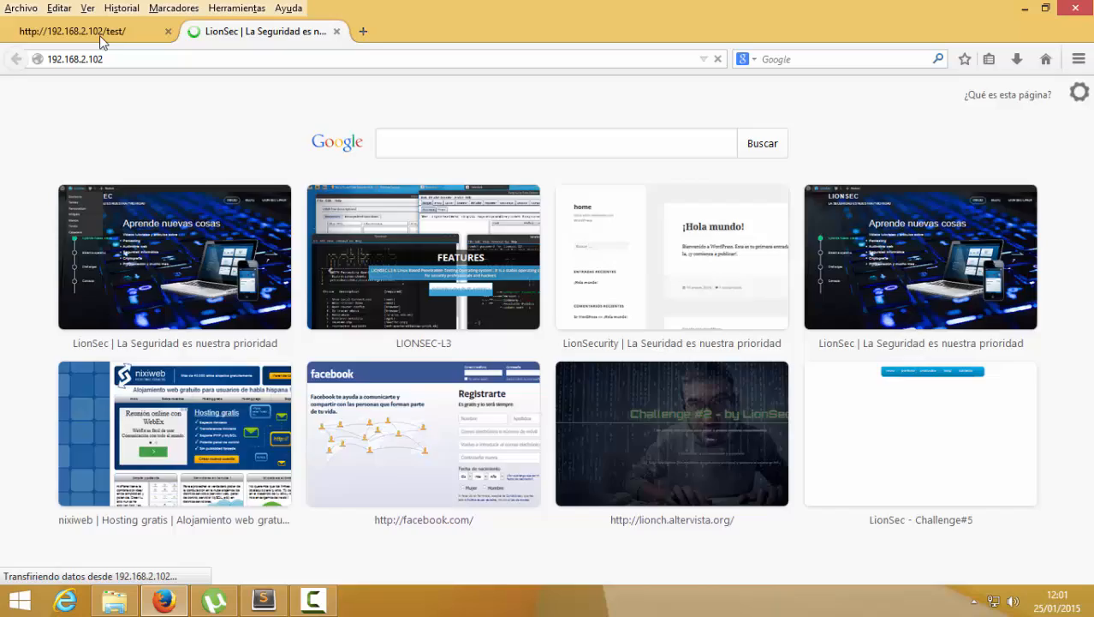